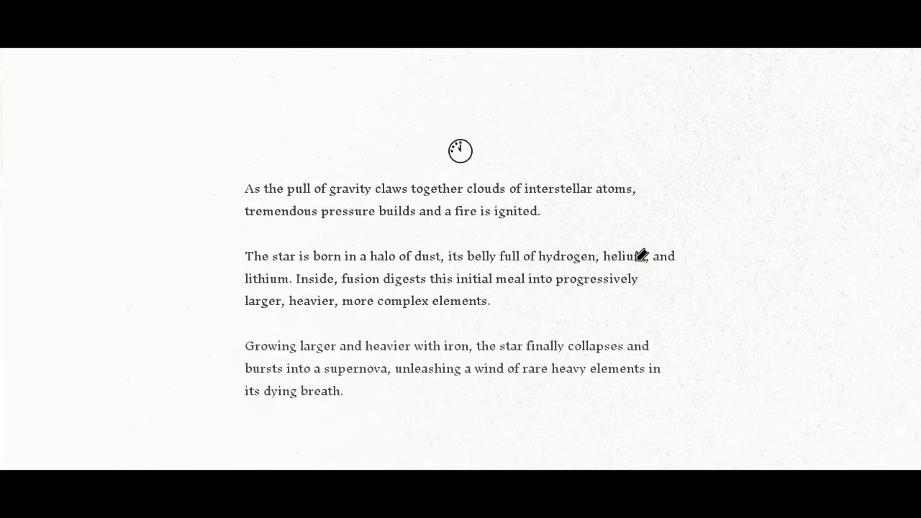
mouse_move(675, 269)
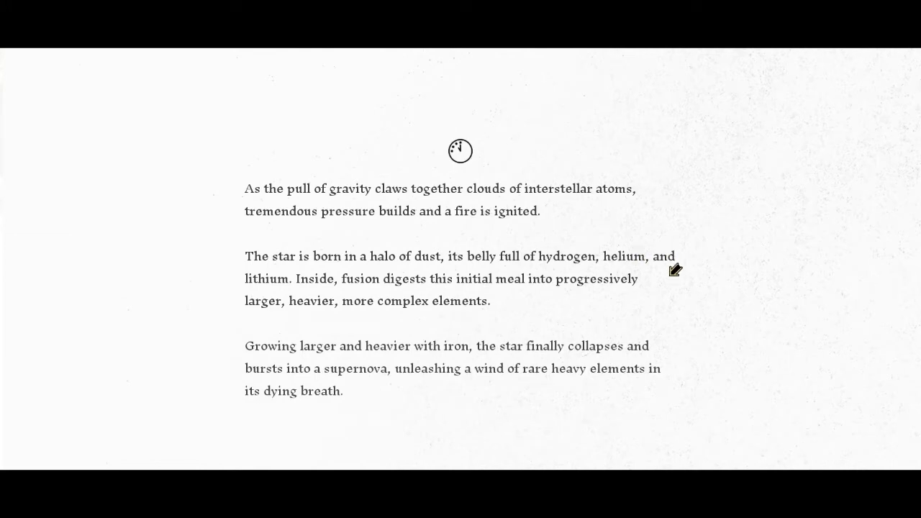
mouse_move(675, 269)
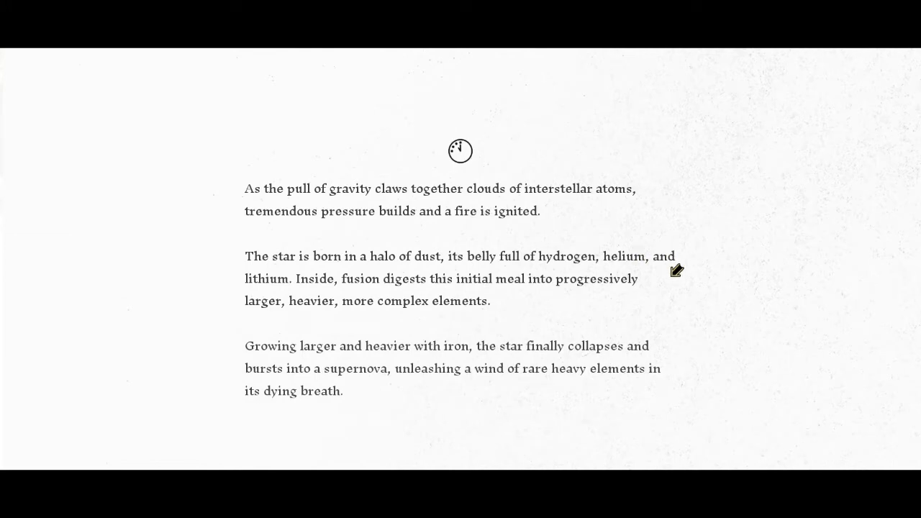